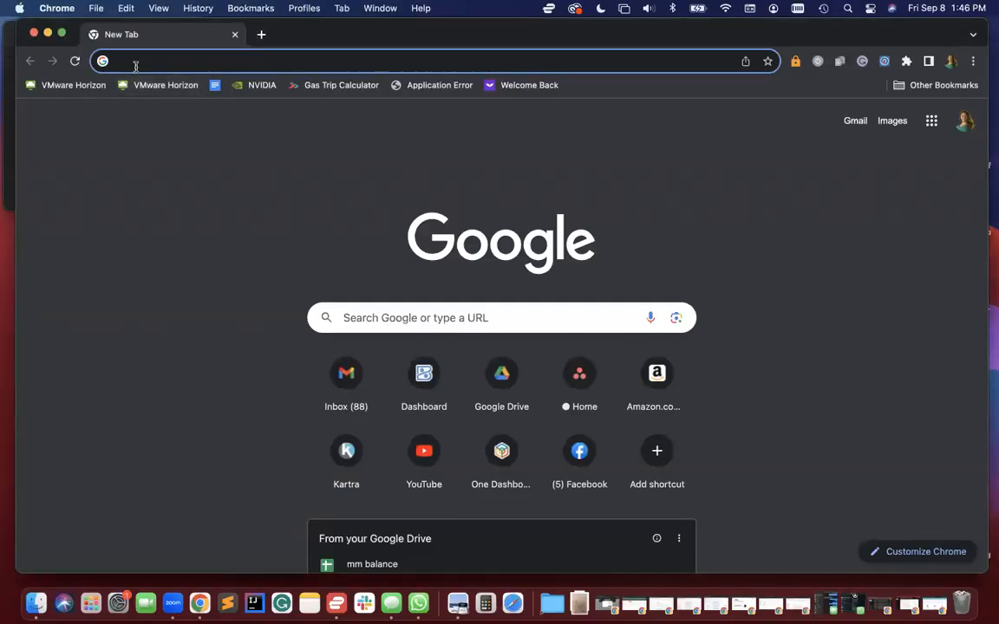
Step: Load pinterest.com/business/hub/ in a new Chrome tab
{"action": "type", "text": "pinterest.com/business/hub/"}
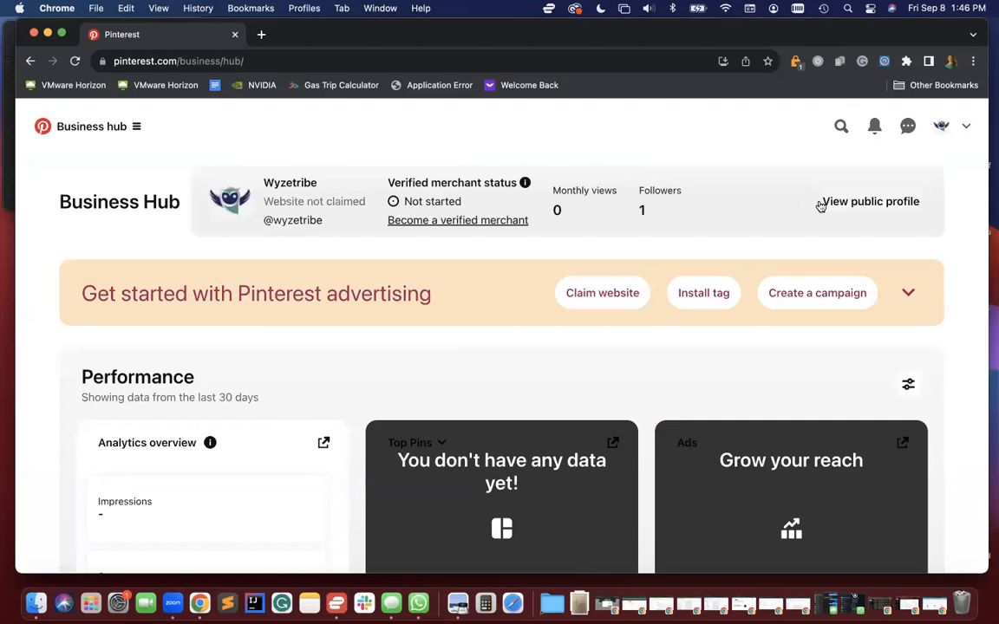
{"action": "mouse_move", "coordinate": [941, 126]}
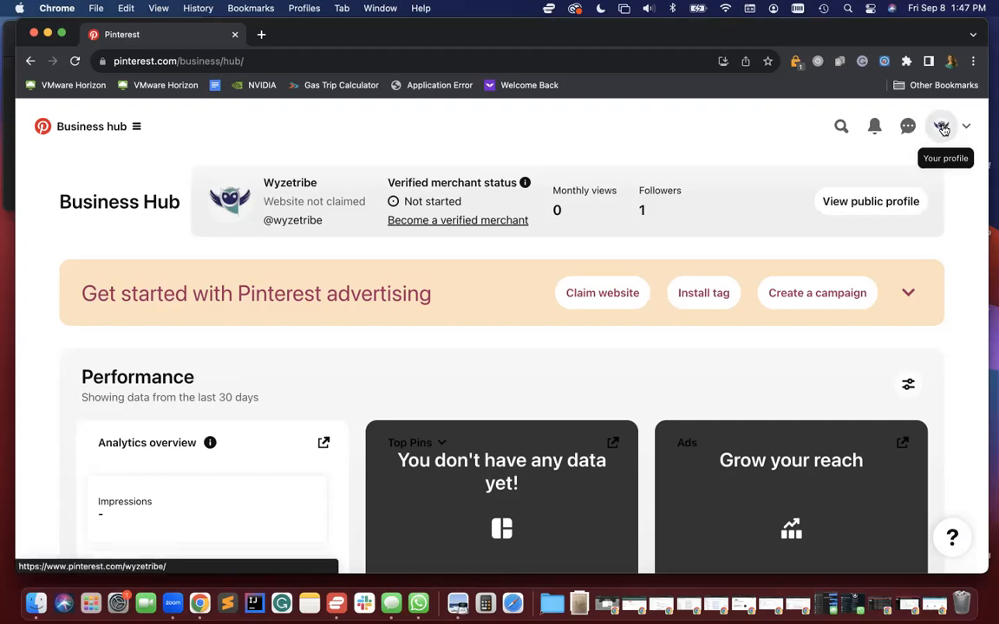
Step: Open the profile avatar dropdown showing Wyzetribe and the personal account
{"action": "left_click", "coordinate": [965, 127]}
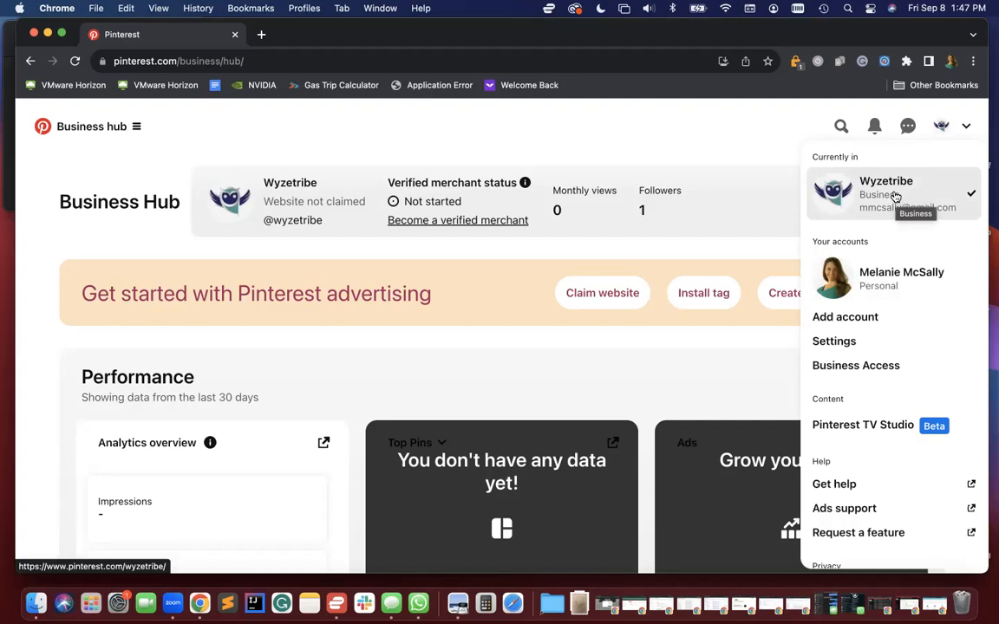
{"action": "mouse_move", "coordinate": [880, 245]}
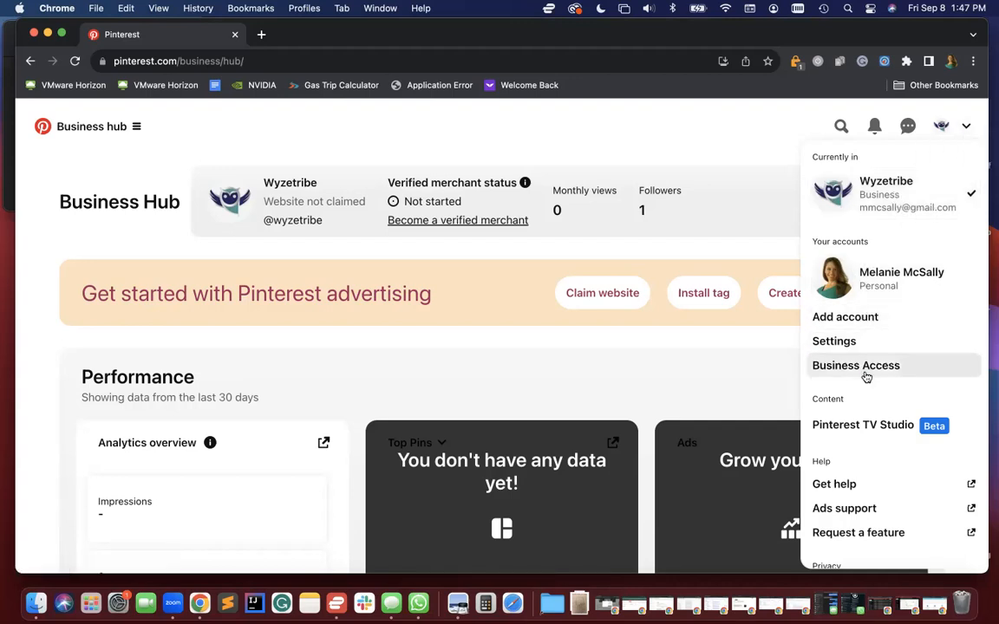
{"action": "mouse_move", "coordinate": [856, 365]}
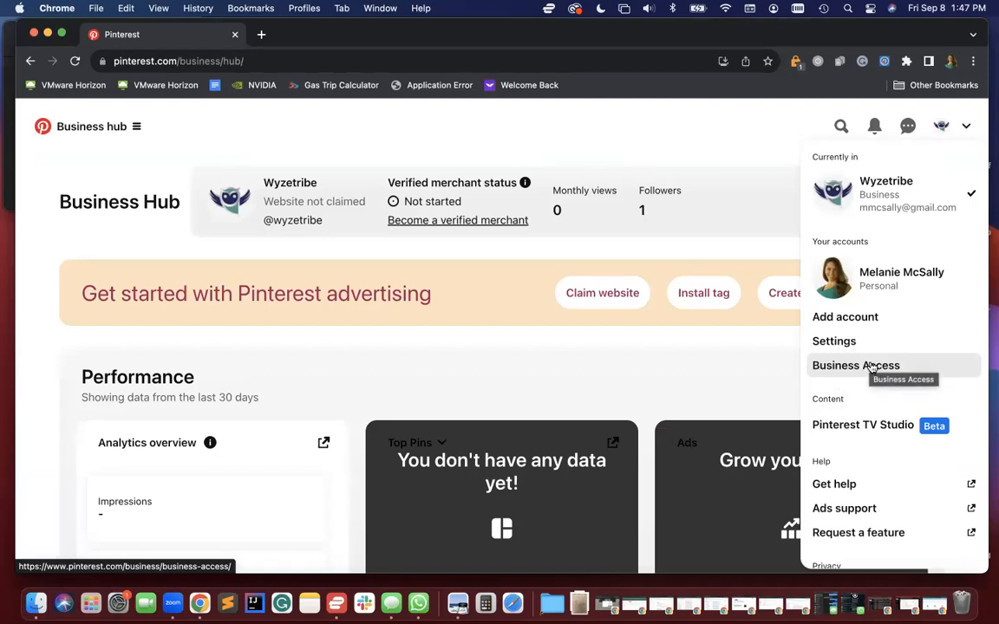
Step: Choose Business Access from the account dropdown
{"action": "left_click", "coordinate": [856, 365]}
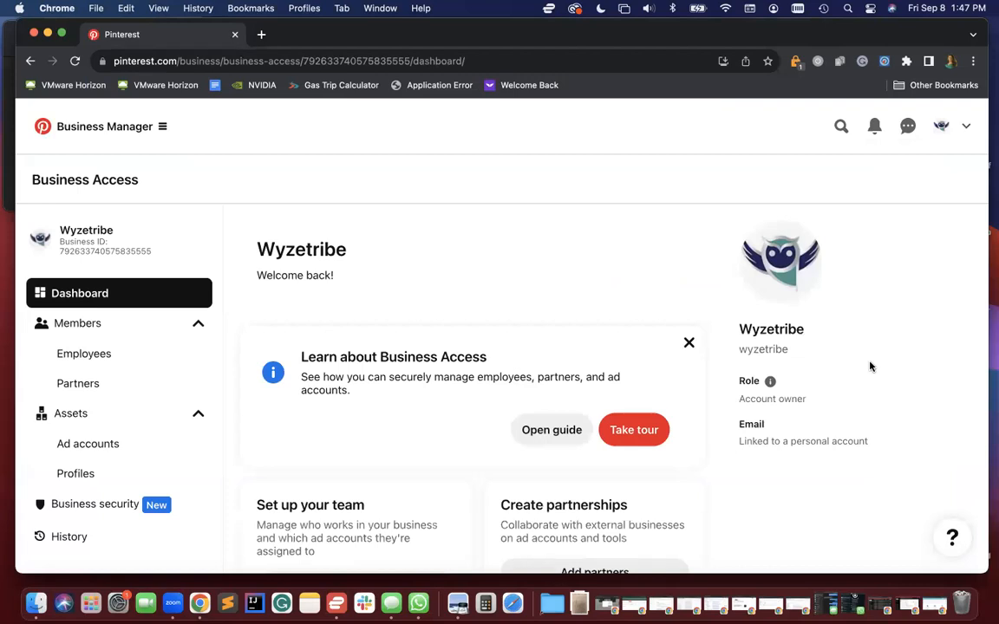
{"action": "mouse_move", "coordinate": [886, 40]}
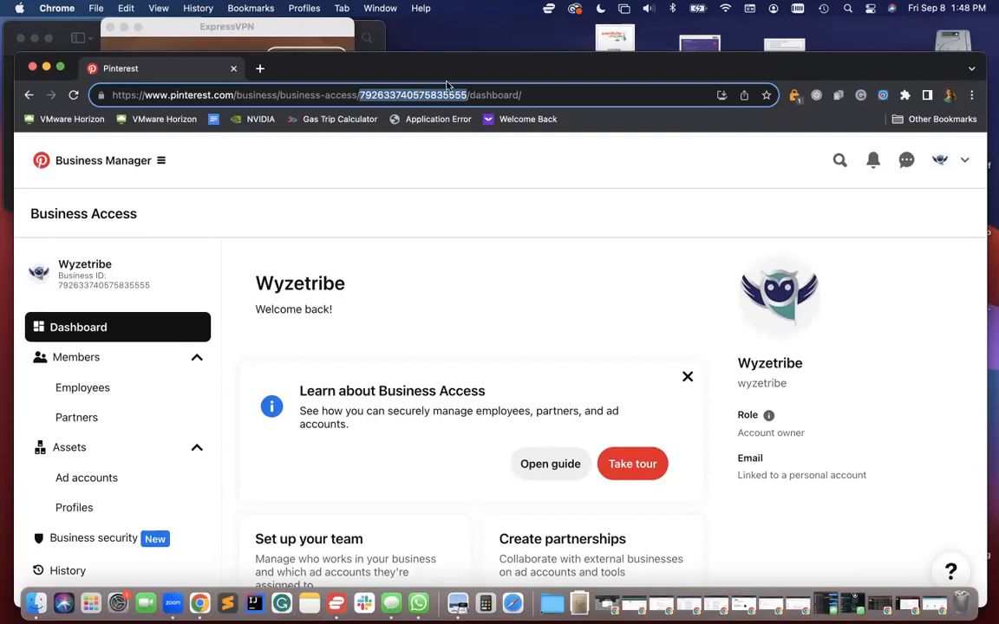
{"action": "mouse_move", "coordinate": [854, 72]}
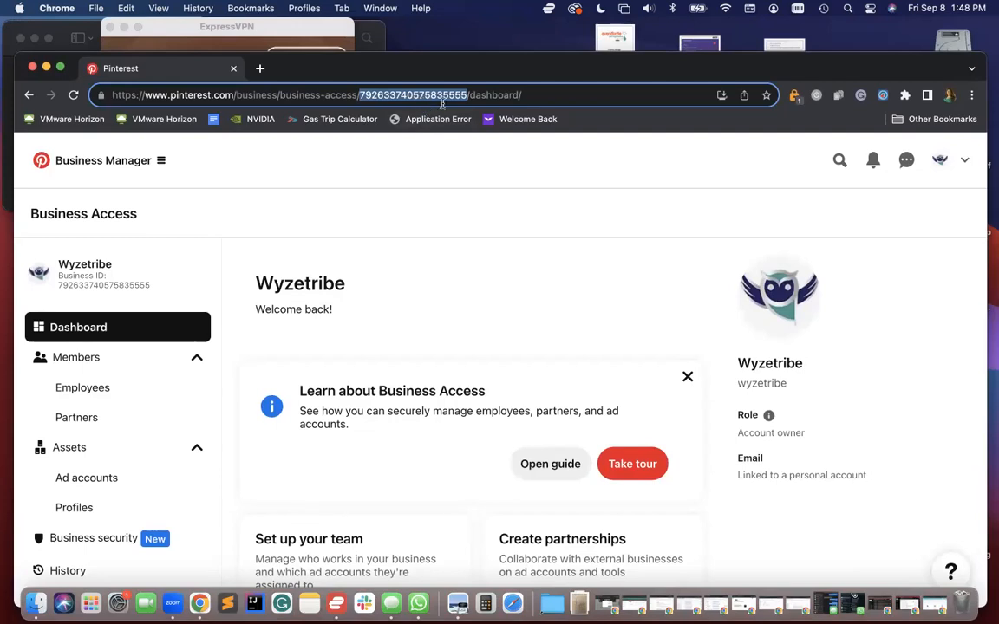
{"action": "mouse_move", "coordinate": [432, 220]}
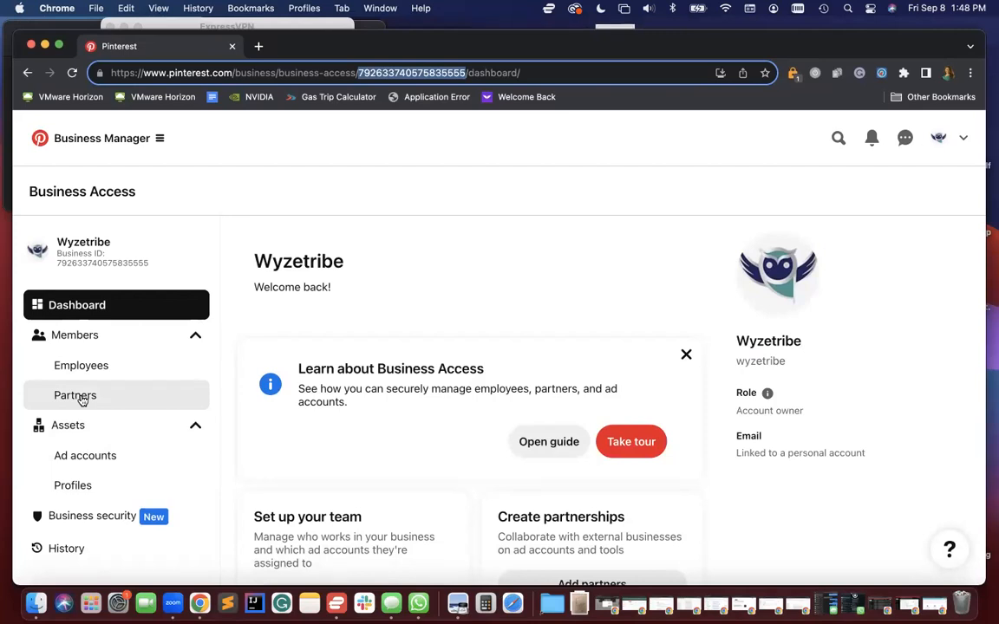
Step: Go to Members > Partners in the Business Access sidebar
{"action": "left_click", "coordinate": [75, 396]}
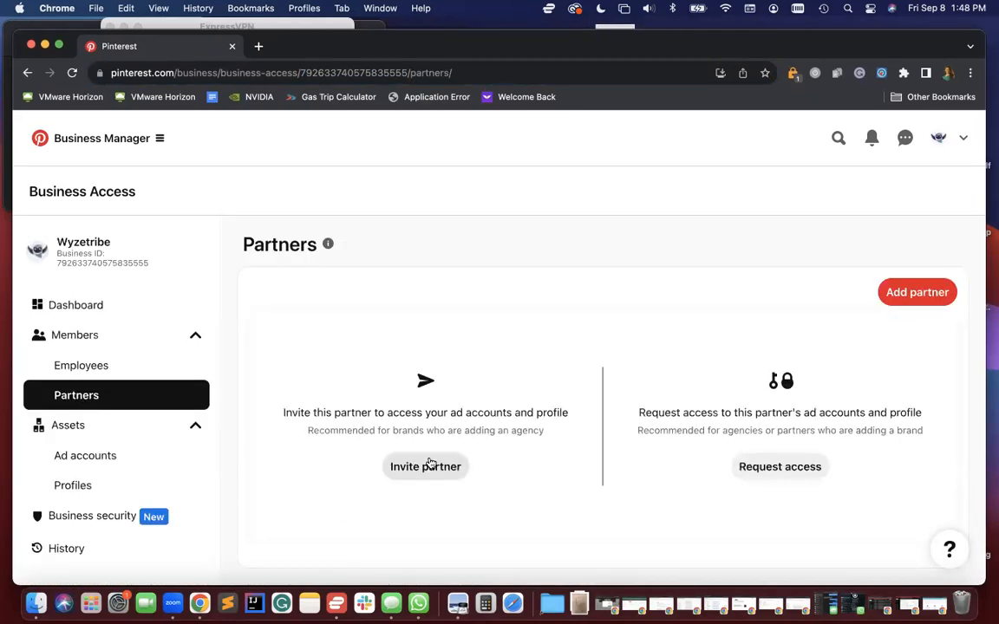
{"action": "mouse_move", "coordinate": [421, 478]}
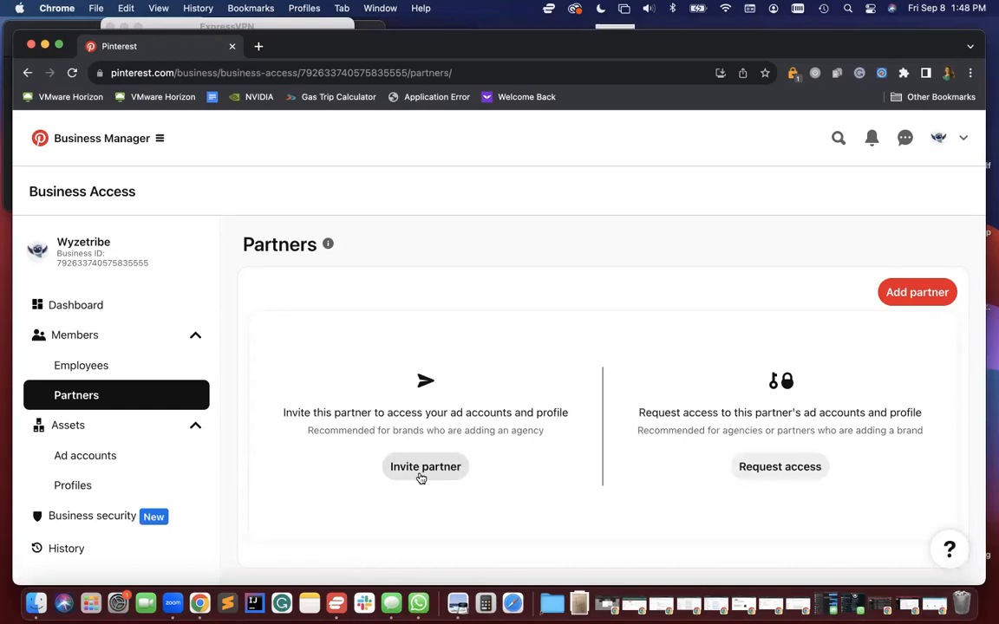
{"action": "mouse_move", "coordinate": [700, 441]}
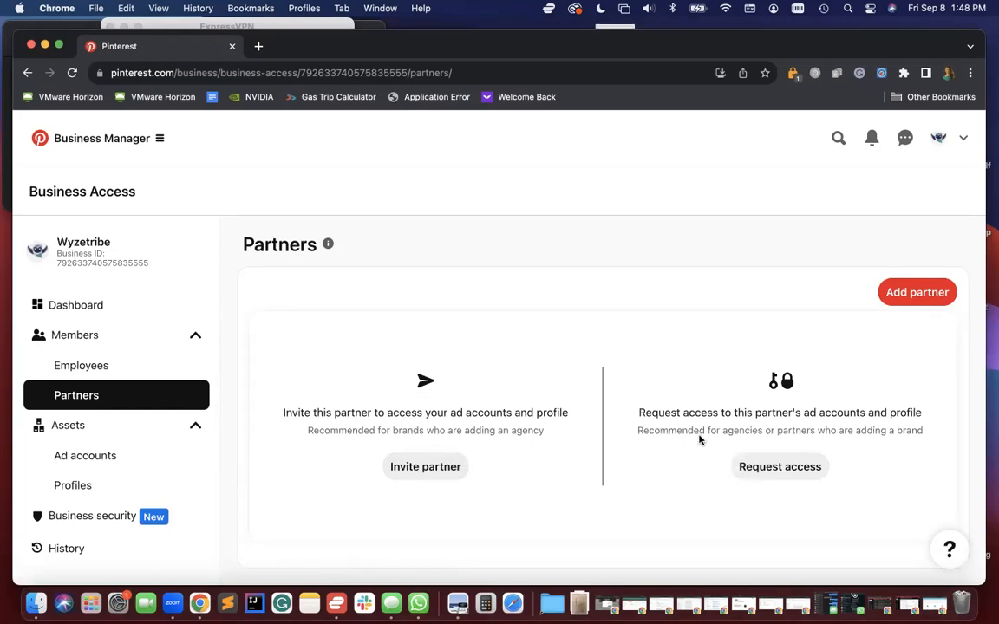
{"action": "mouse_move", "coordinate": [678, 537]}
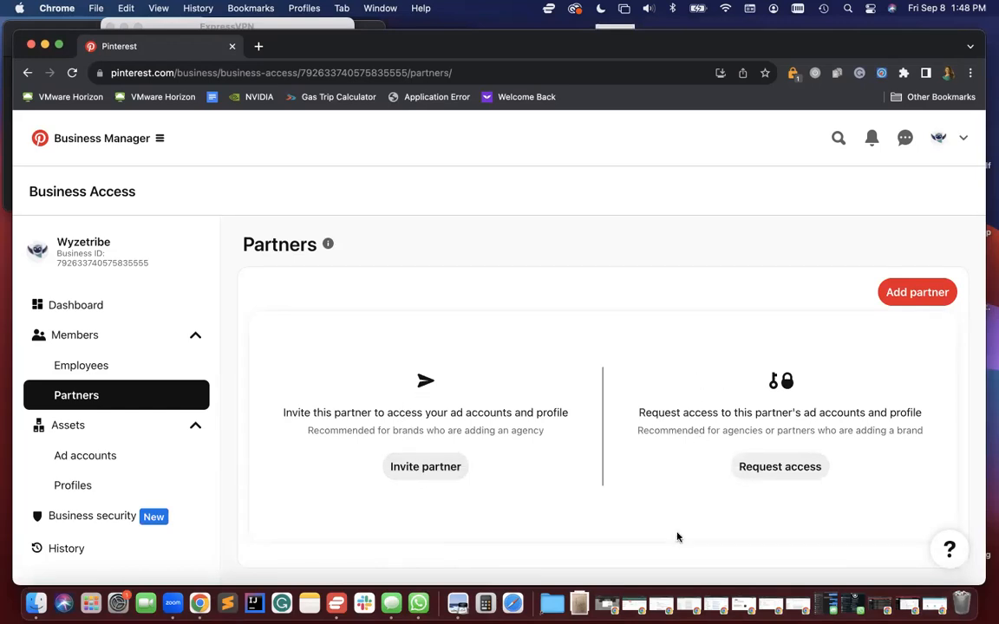
{"action": "mouse_move", "coordinate": [779, 466]}
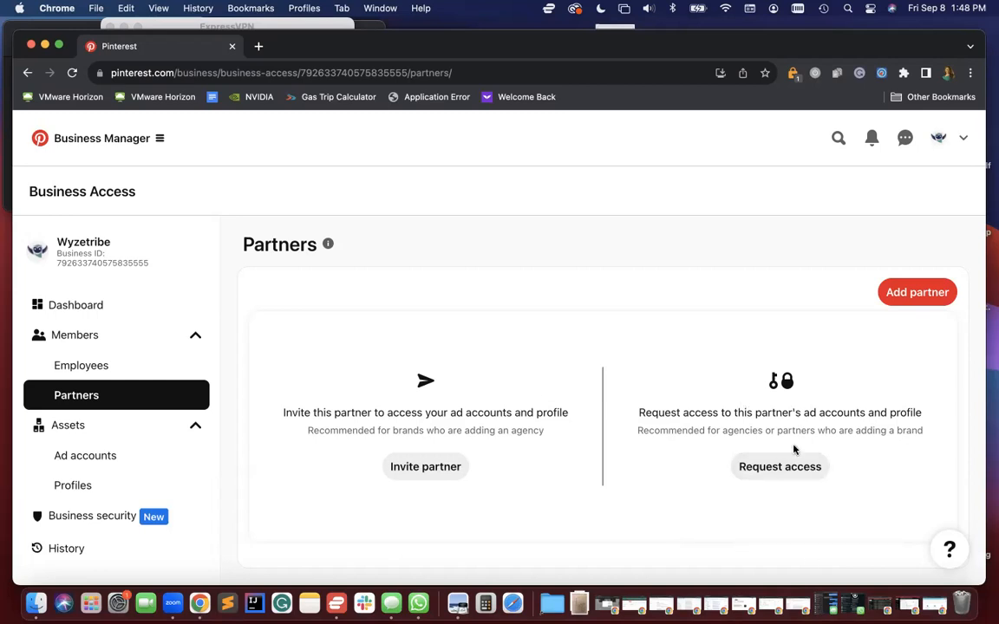
{"action": "mouse_move", "coordinate": [779, 466]}
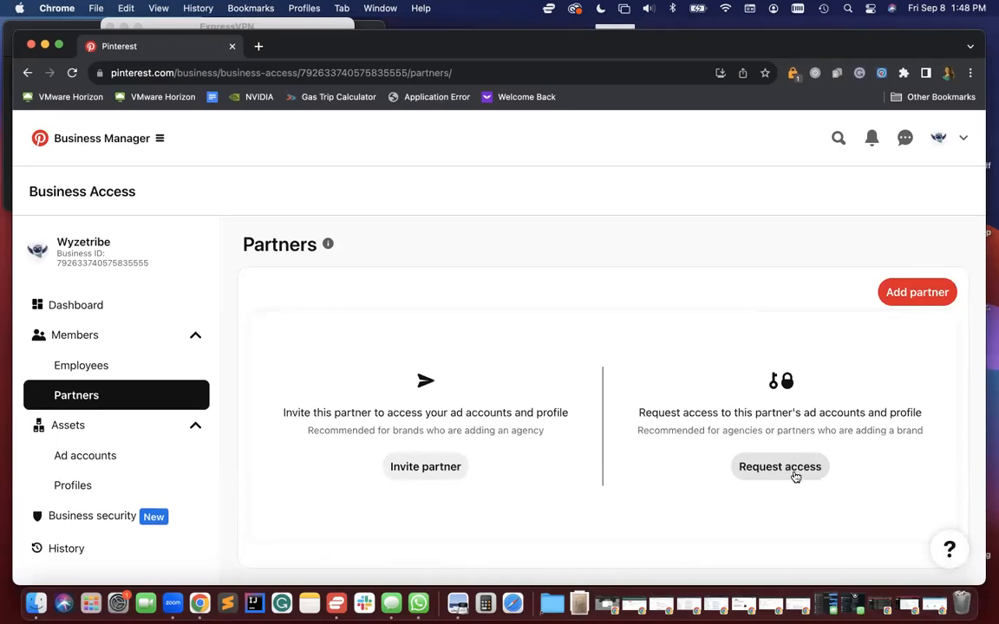
{"action": "mouse_move", "coordinate": [425, 466]}
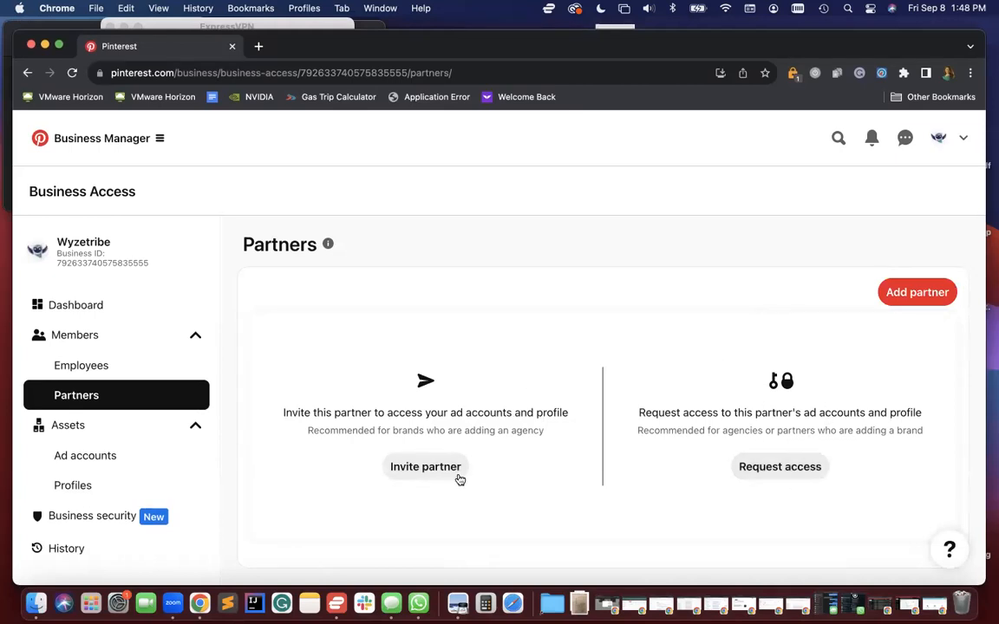
{"action": "left_click", "coordinate": [424, 466]}
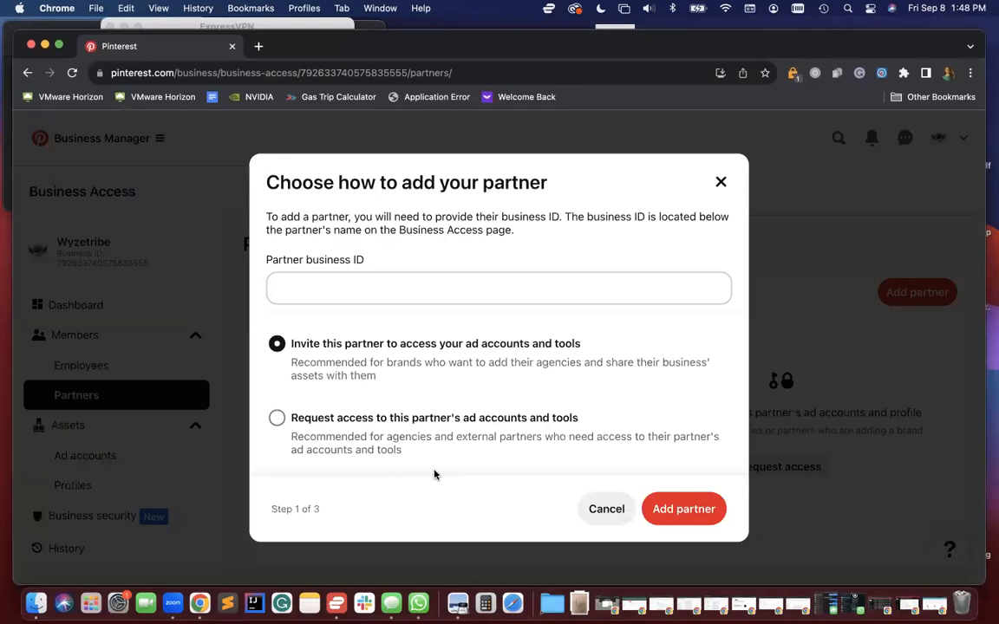
{"action": "left_click", "coordinate": [498, 287]}
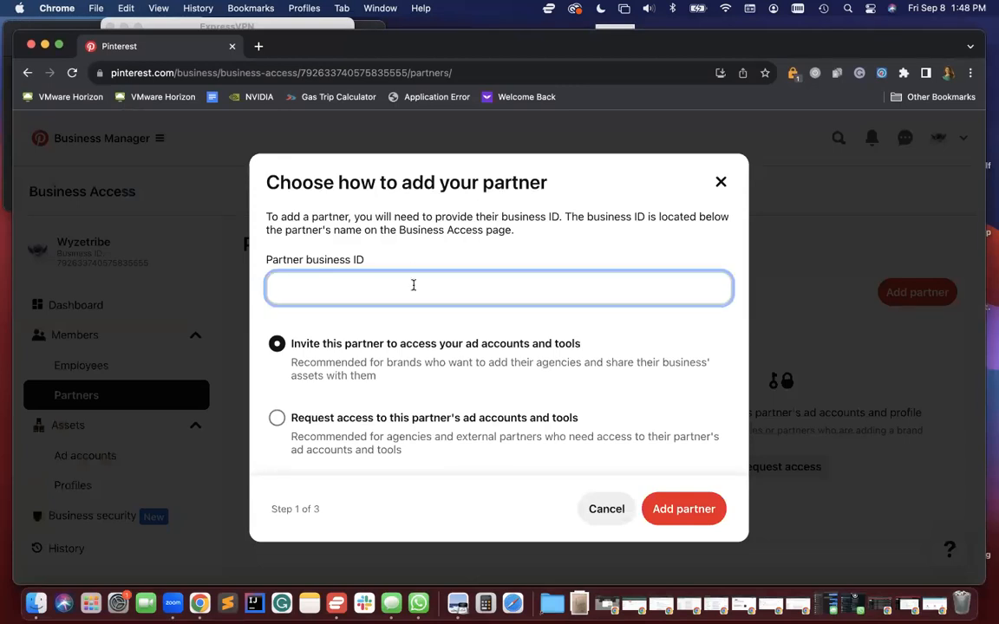
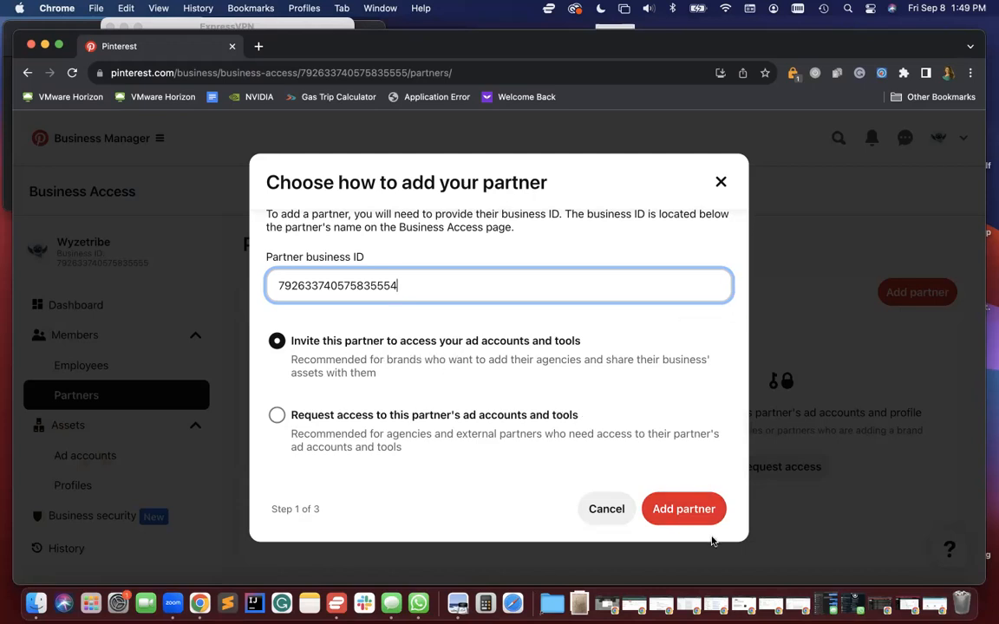
{"action": "left_click", "coordinate": [684, 509]}
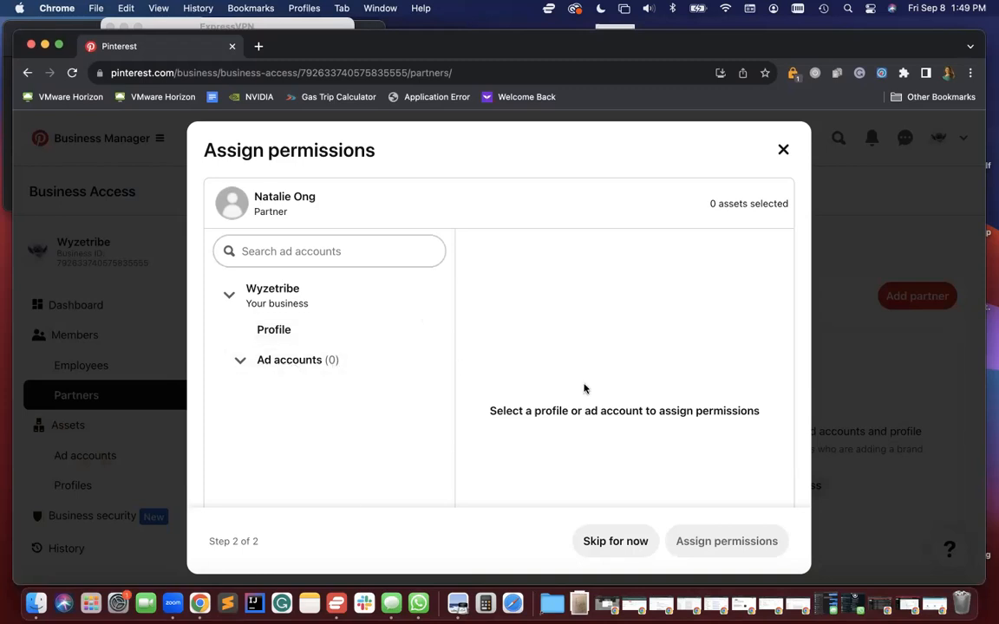
{"action": "mouse_move", "coordinate": [603, 514]}
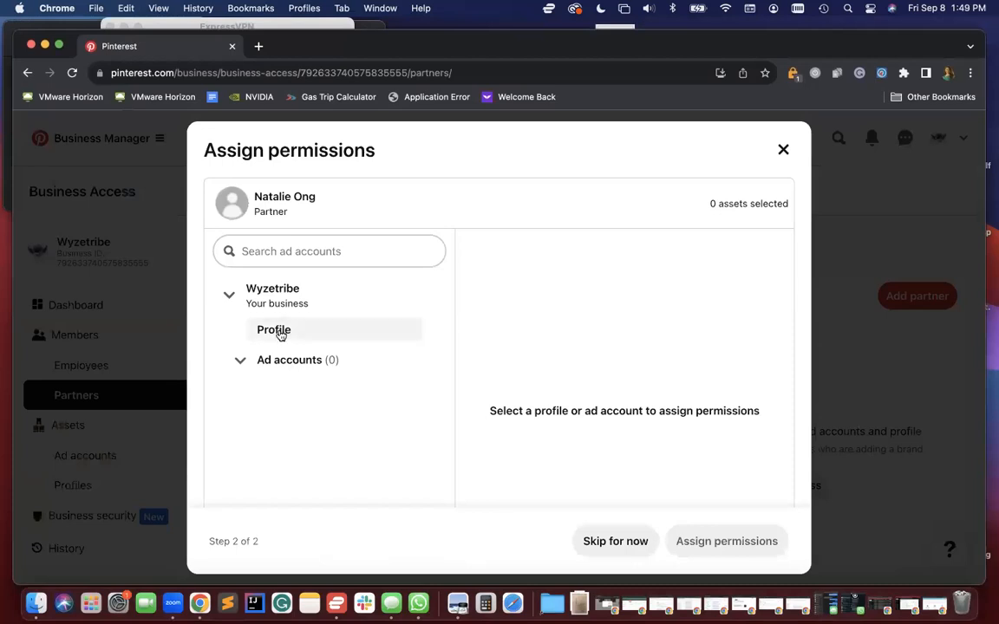
Step: Grant Publisher permission on the Wyzetribe profile, send the invite, and close the success dialog
{"action": "left_click", "coordinate": [273, 330]}
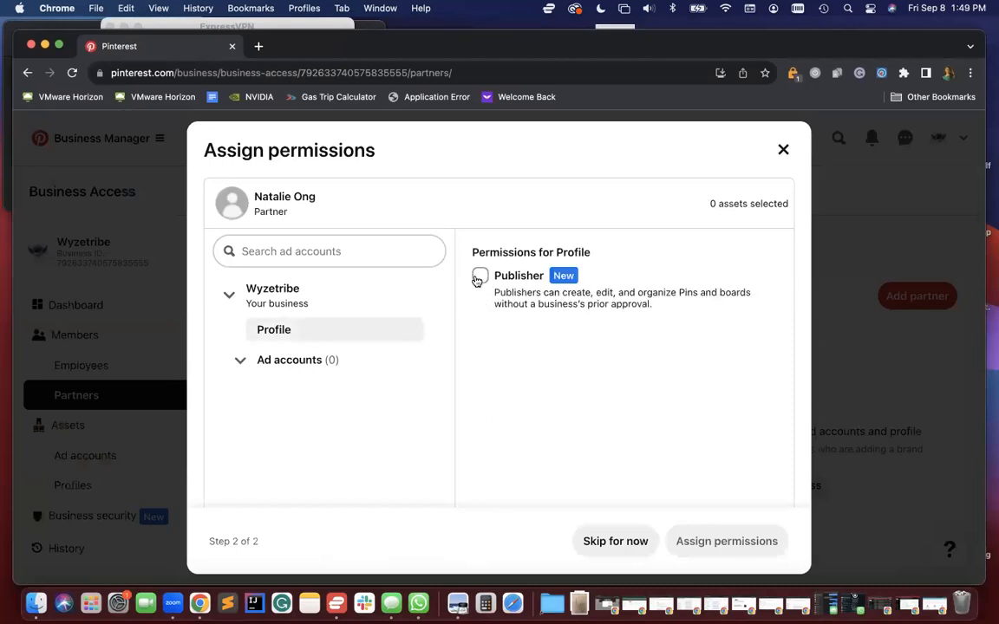
{"action": "left_click", "coordinate": [479, 275]}
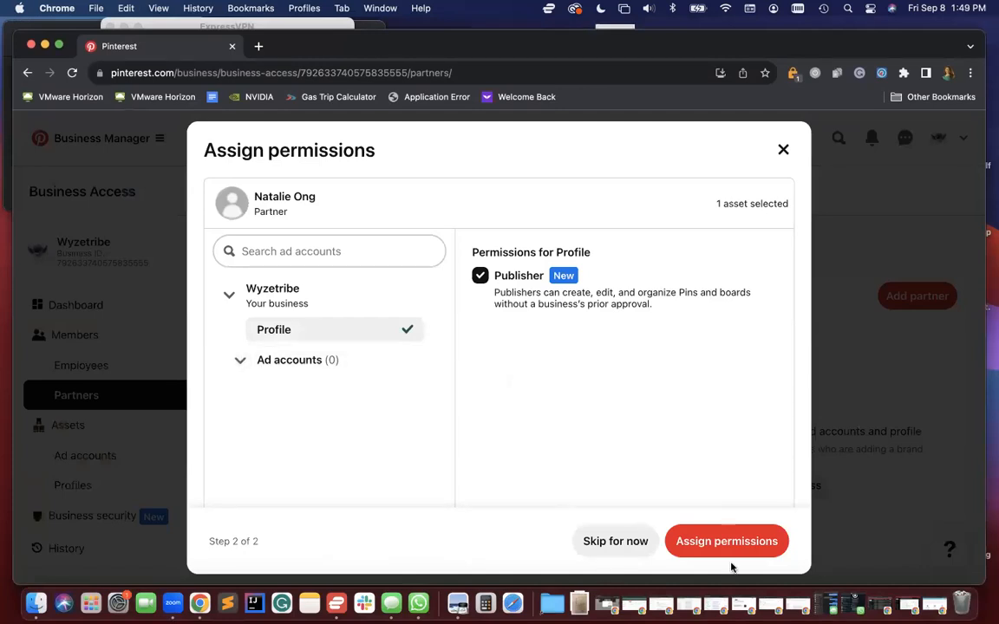
{"action": "mouse_move", "coordinate": [622, 384]}
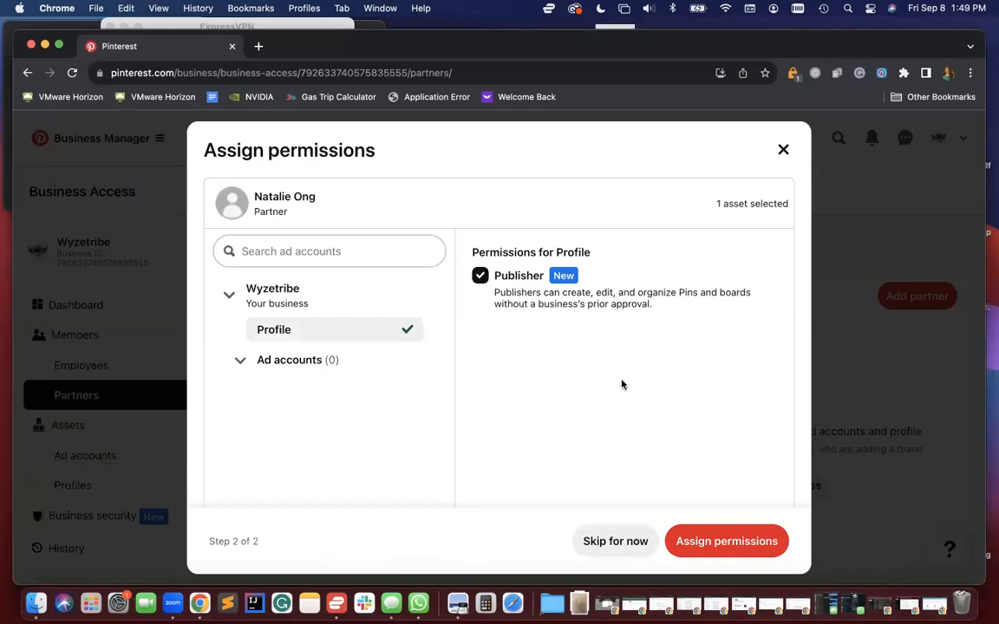
{"action": "mouse_move", "coordinate": [583, 338]}
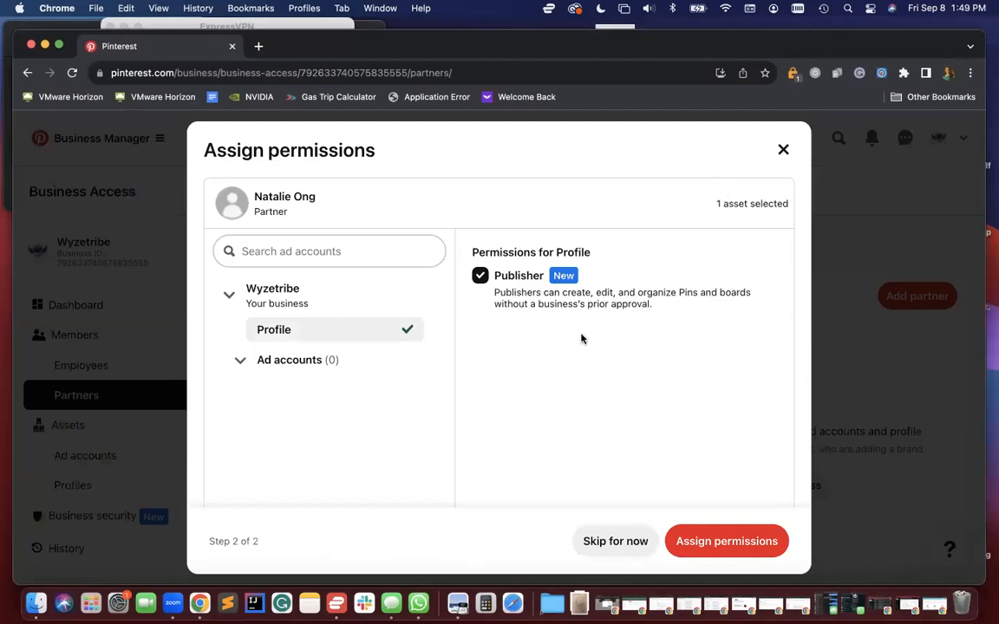
{"action": "mouse_move", "coordinate": [615, 541]}
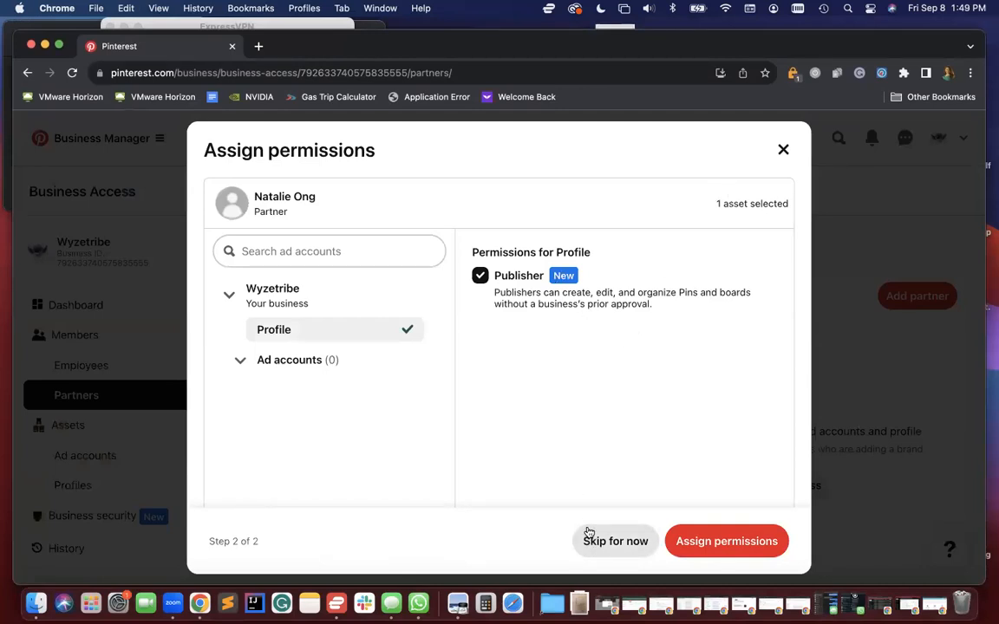
{"action": "left_click", "coordinate": [725, 540]}
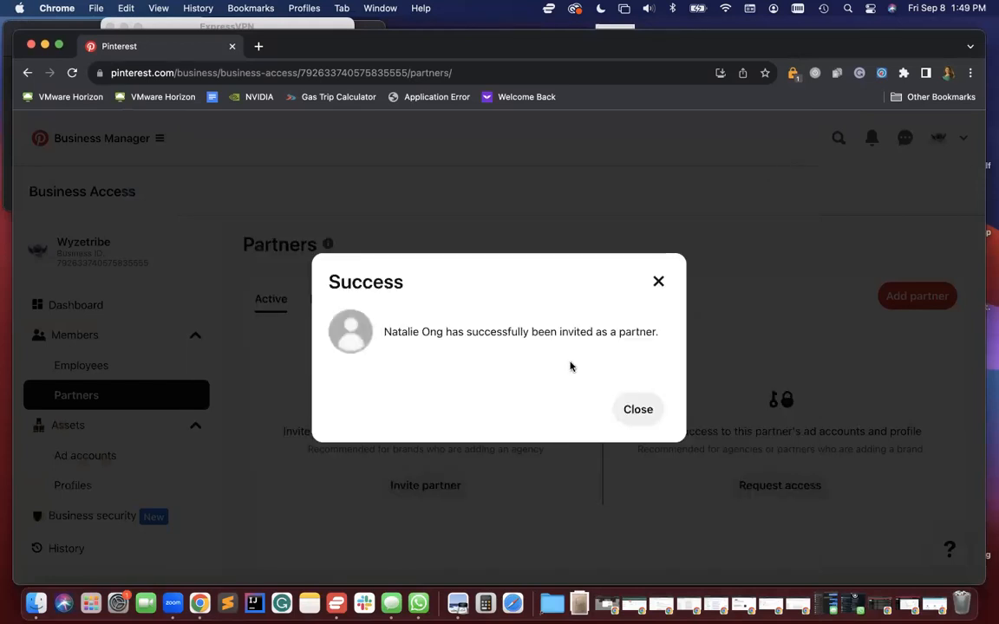
{"action": "mouse_move", "coordinate": [607, 376]}
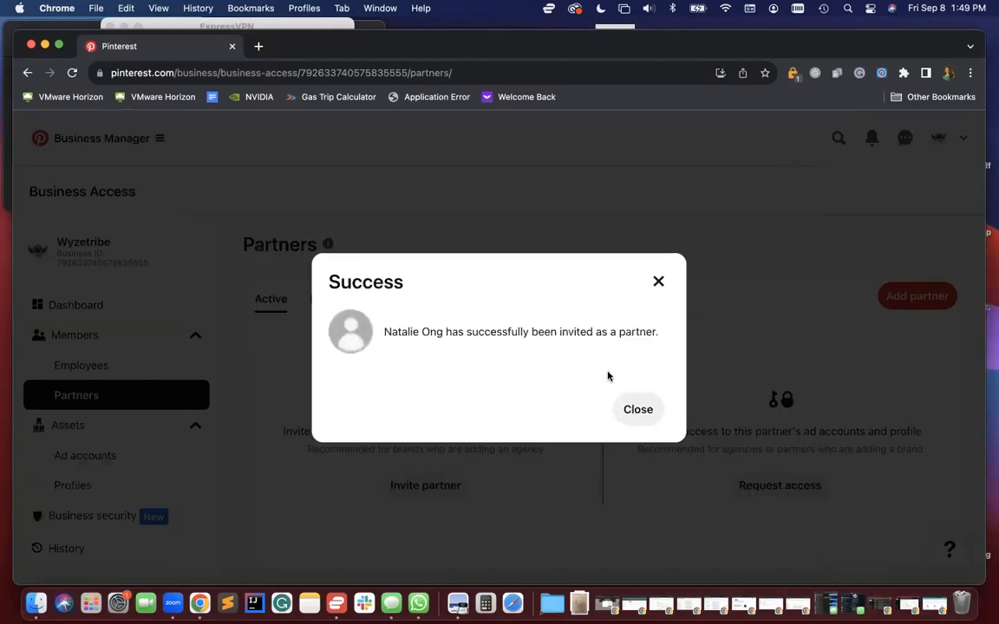
{"action": "left_click", "coordinate": [637, 408]}
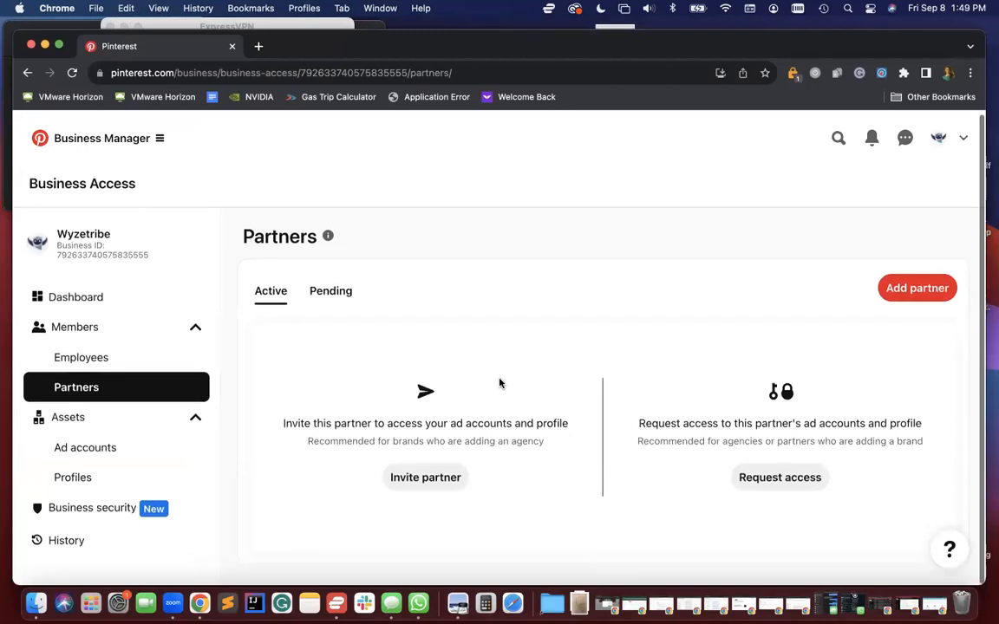
{"action": "left_click", "coordinate": [330, 291]}
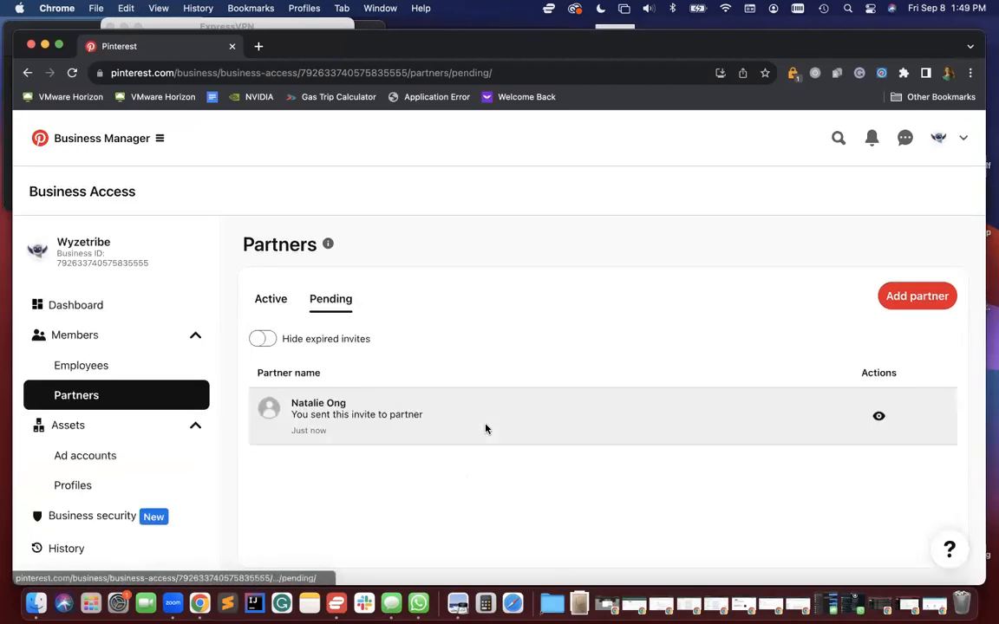
{"action": "mouse_move", "coordinate": [407, 401]}
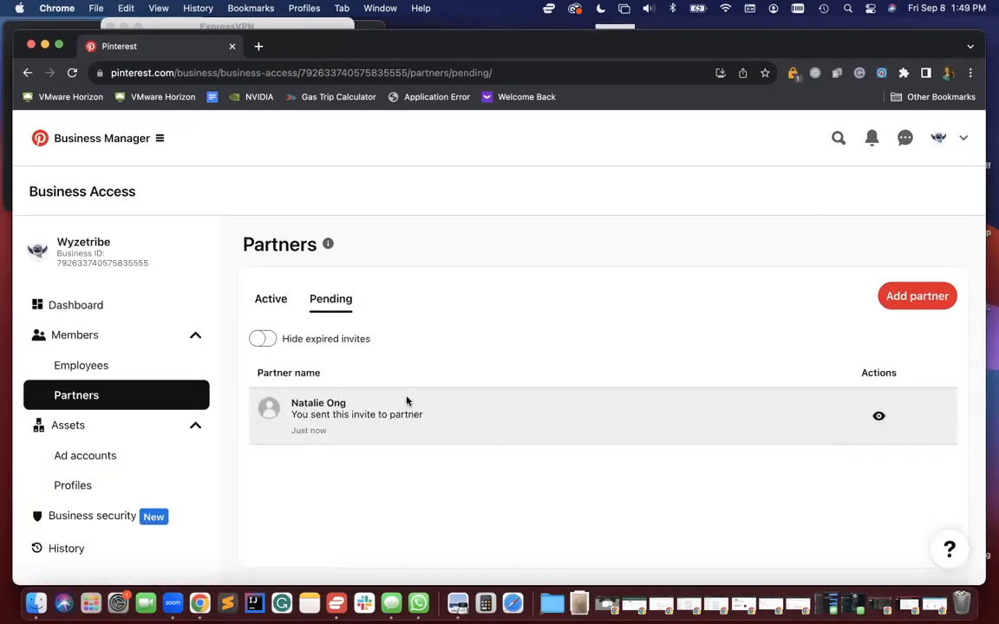
{"action": "left_click", "coordinate": [878, 416]}
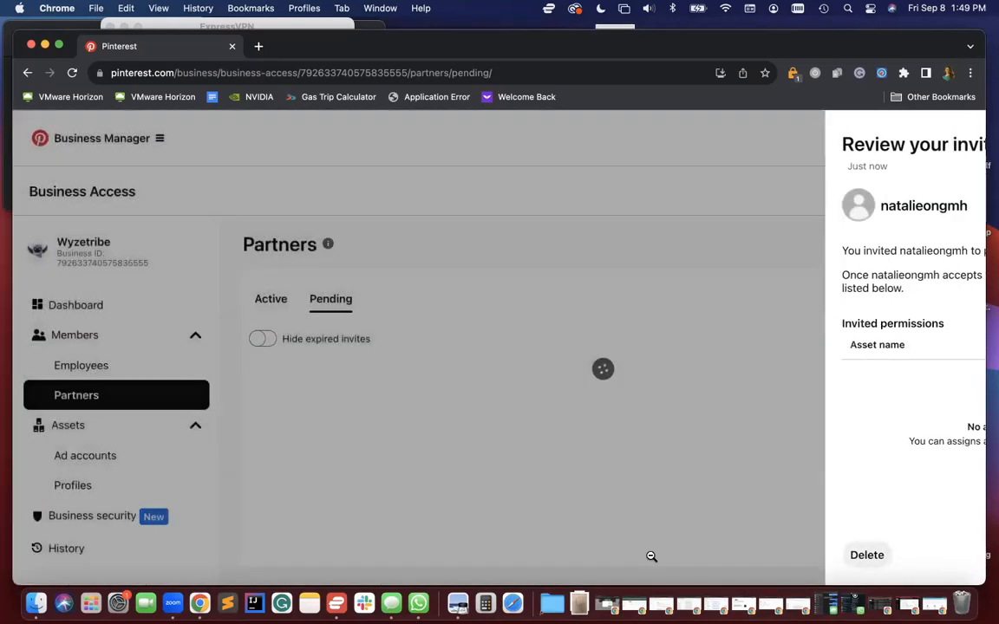
{"action": "left_click", "coordinate": [866, 555]}
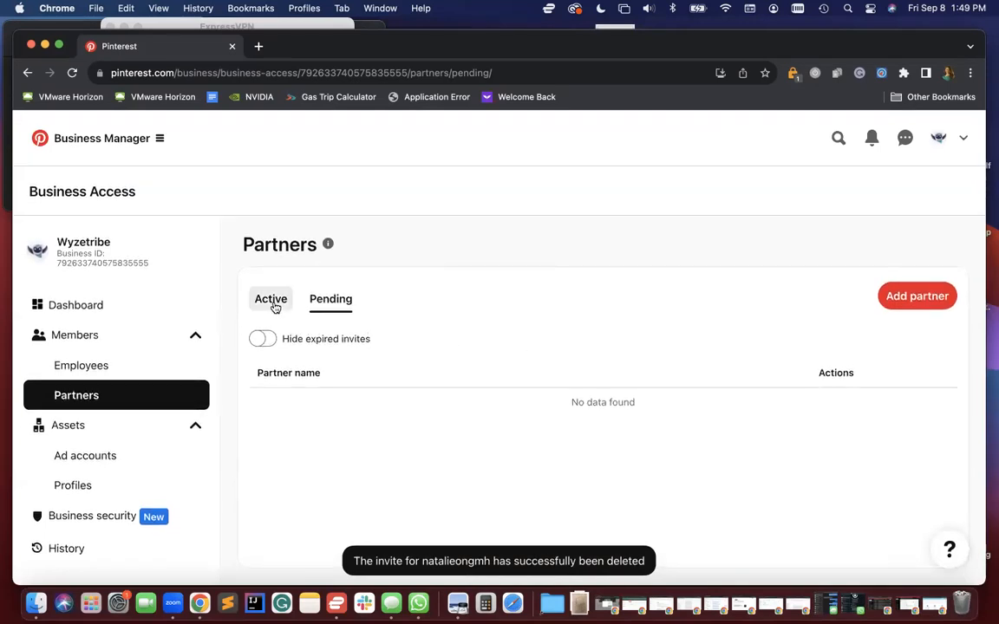
{"action": "left_click", "coordinate": [270, 299]}
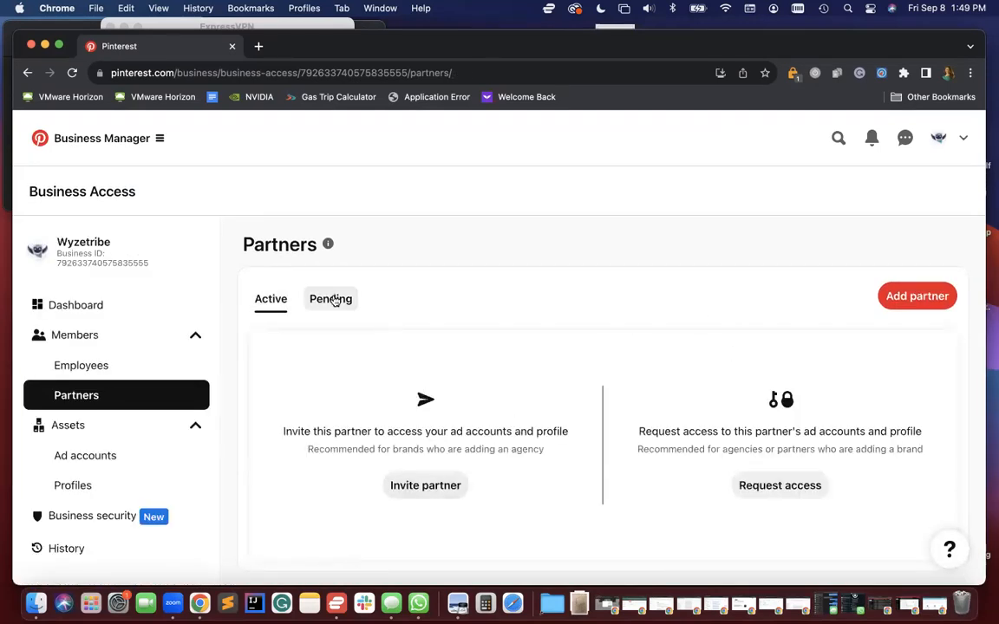
{"action": "left_click", "coordinate": [330, 299]}
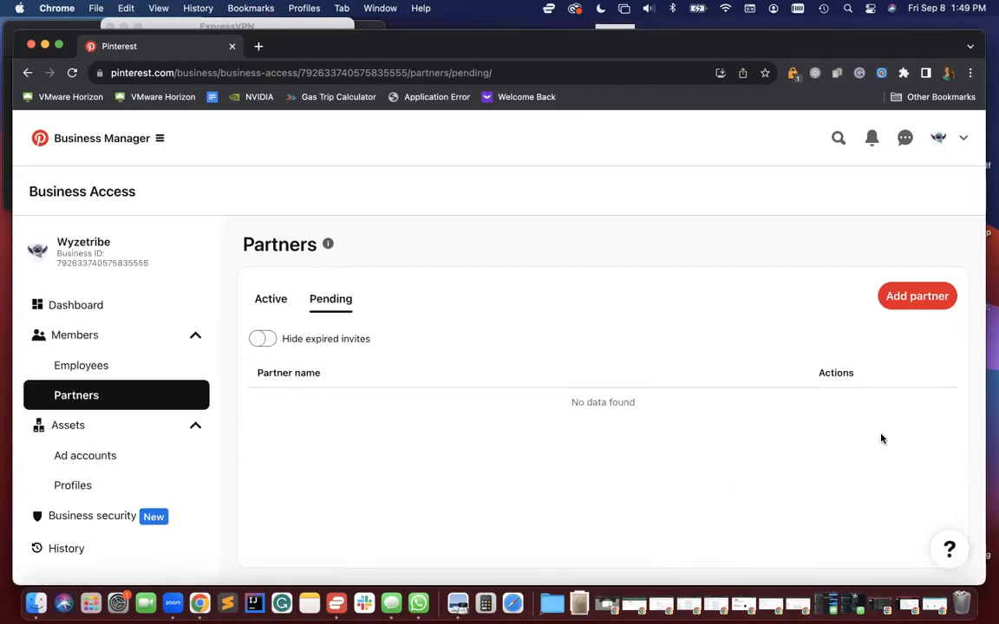
{"action": "mouse_move", "coordinate": [872, 410]}
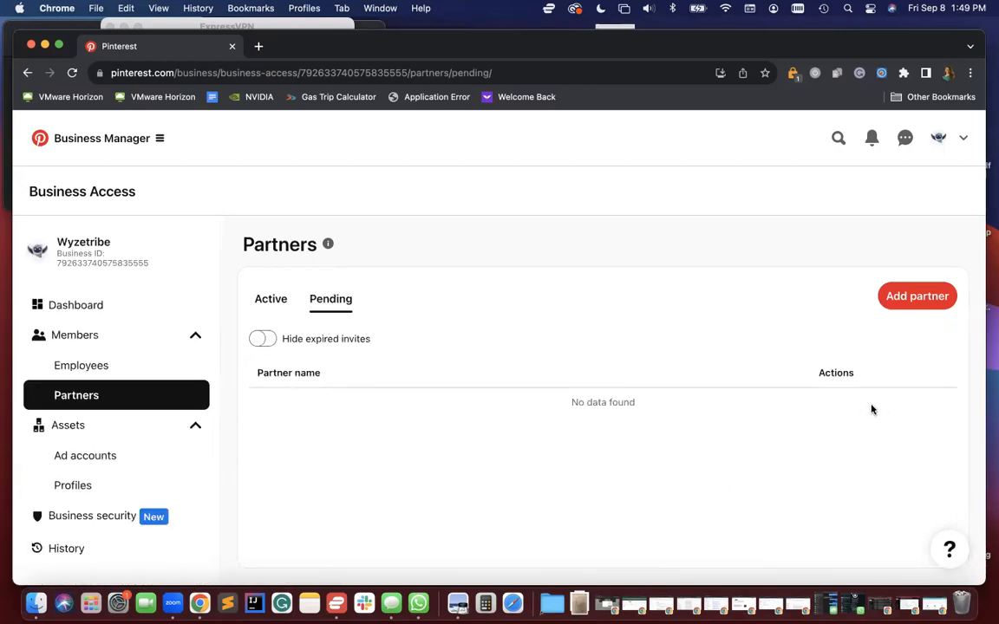
{"action": "mouse_move", "coordinate": [584, 508]}
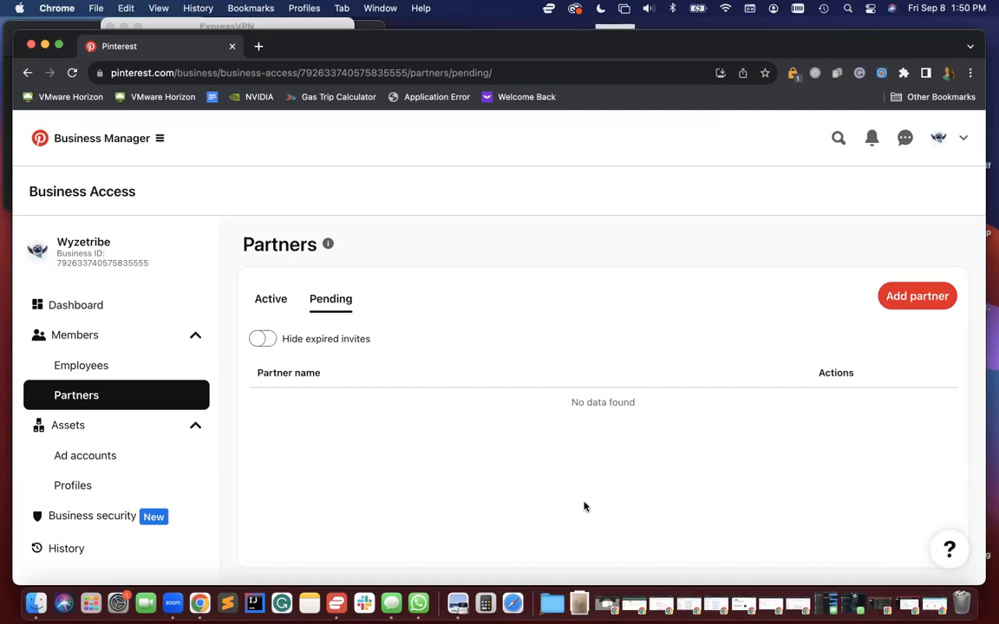
Step: Switch to the Active tab and open the Invite partner dialog
{"action": "left_click", "coordinate": [271, 299]}
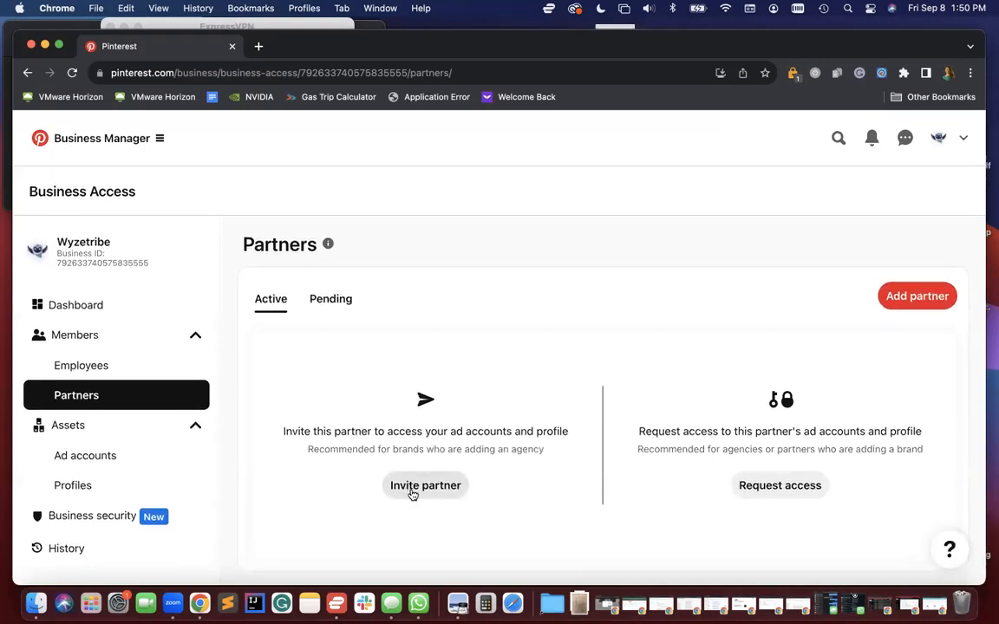
{"action": "left_click", "coordinate": [425, 485]}
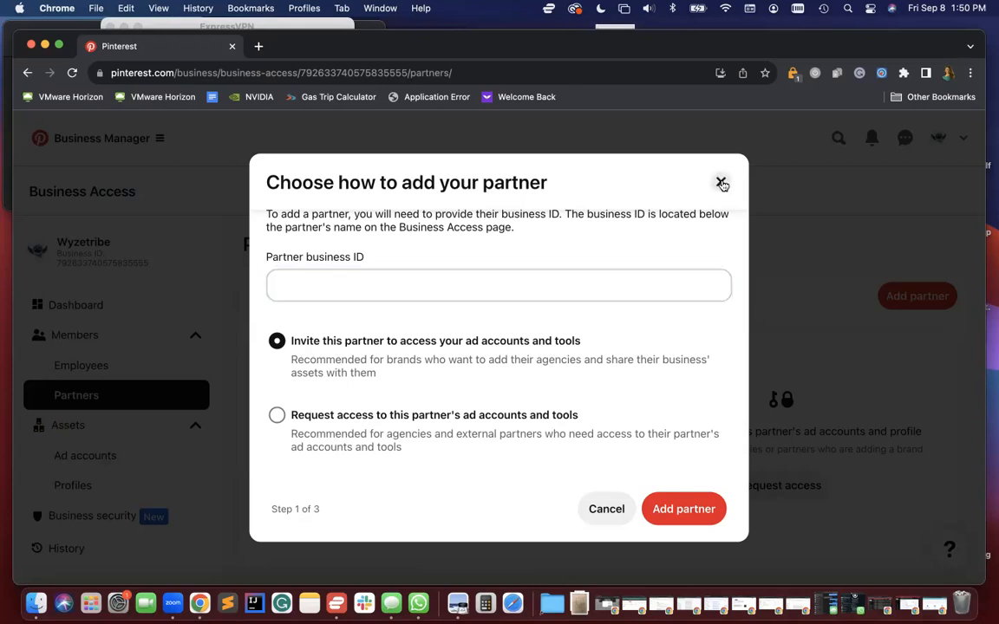
Step: Close the Choose how to add your partner dialog and scroll the Partners page
{"action": "left_click", "coordinate": [721, 184]}
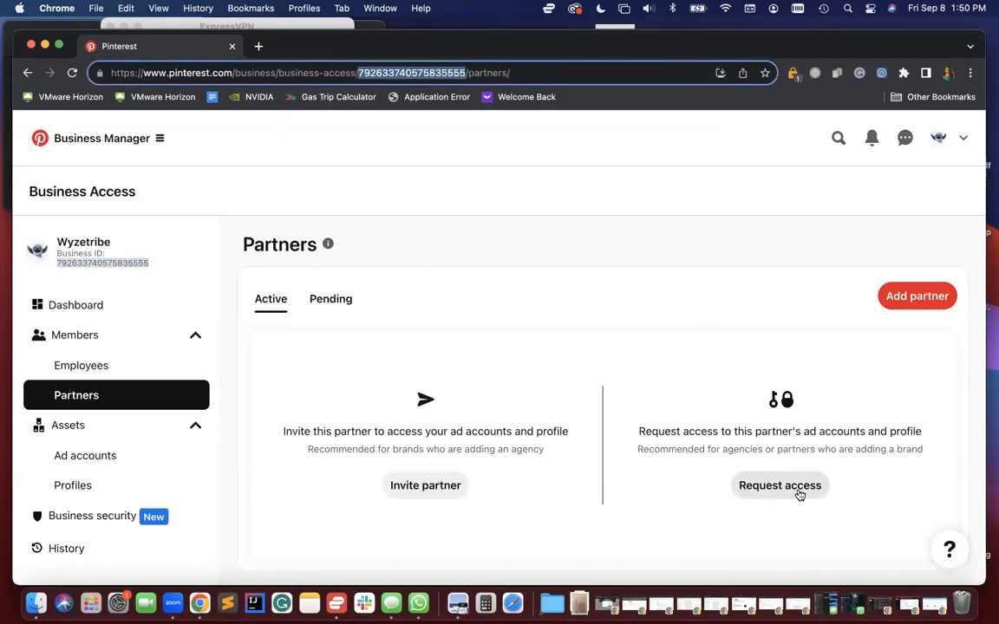
{"action": "mouse_move", "coordinate": [793, 504]}
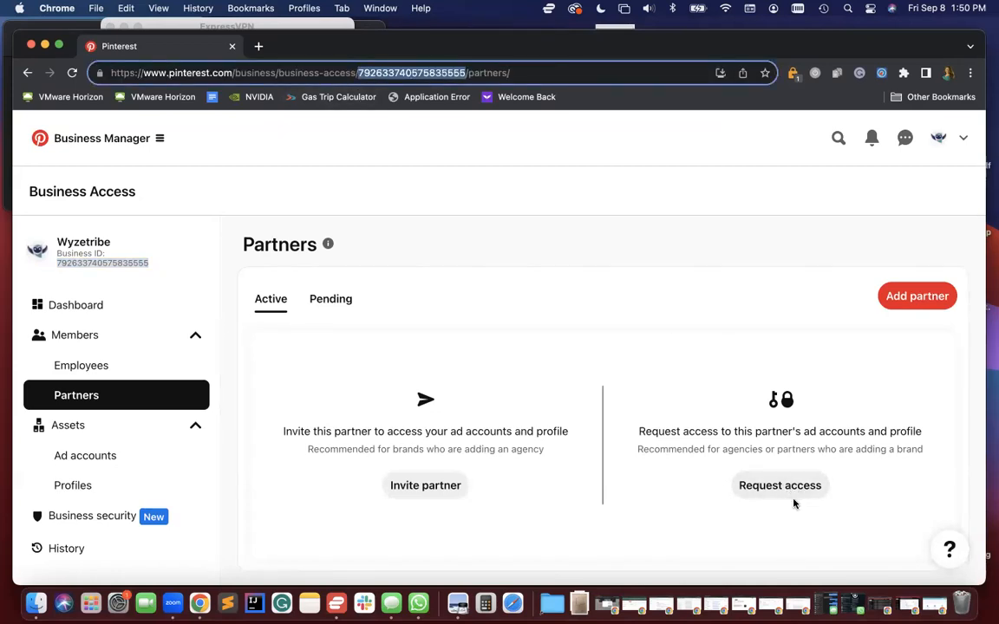
{"action": "mouse_move", "coordinate": [574, 343]}
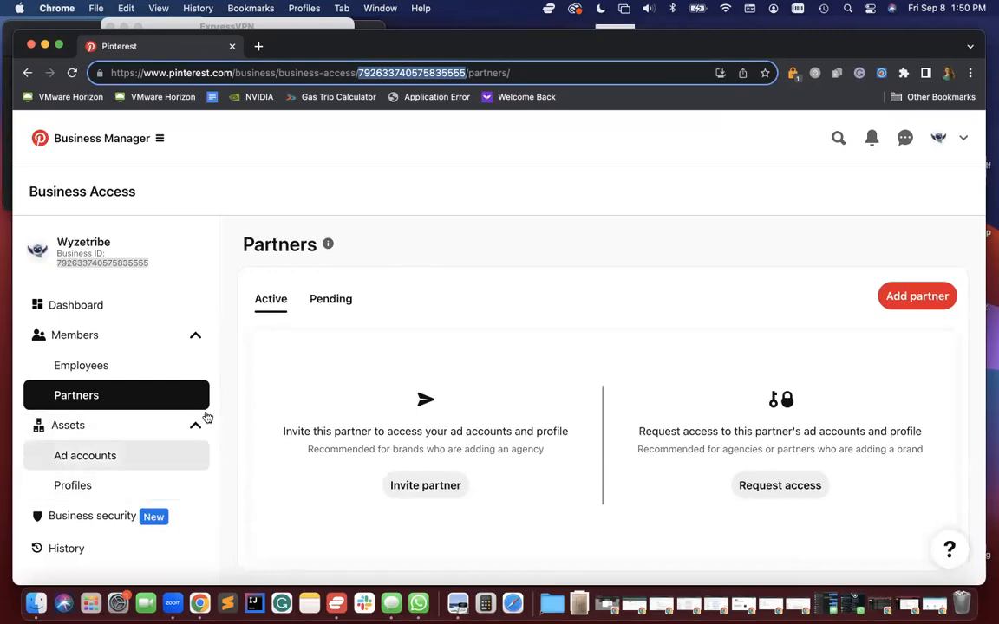
{"action": "scroll", "scroll_direction": "down", "scroll_amount": 3}
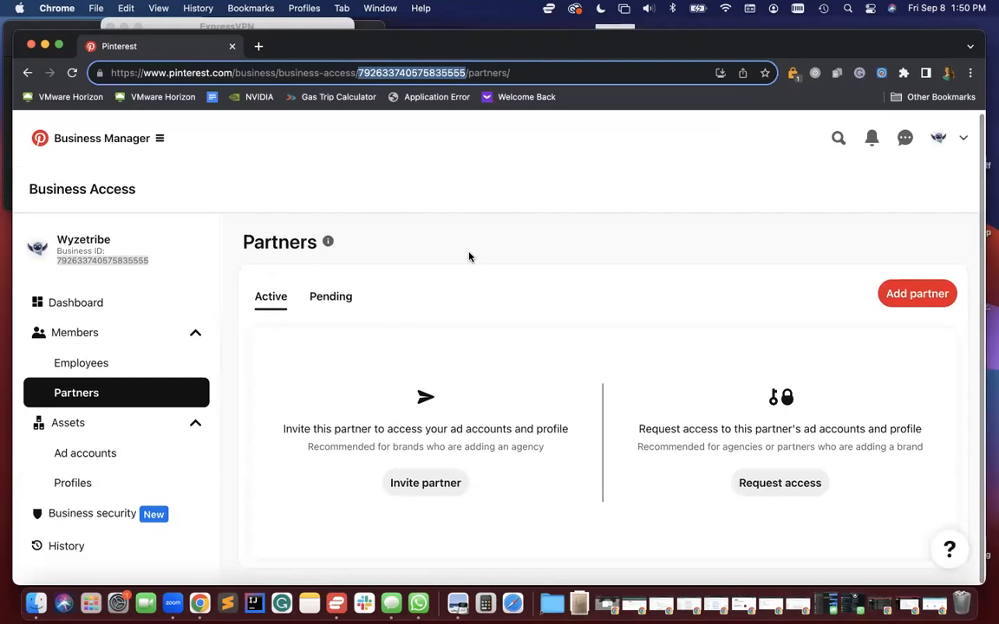
{"action": "mouse_move", "coordinate": [788, 40]}
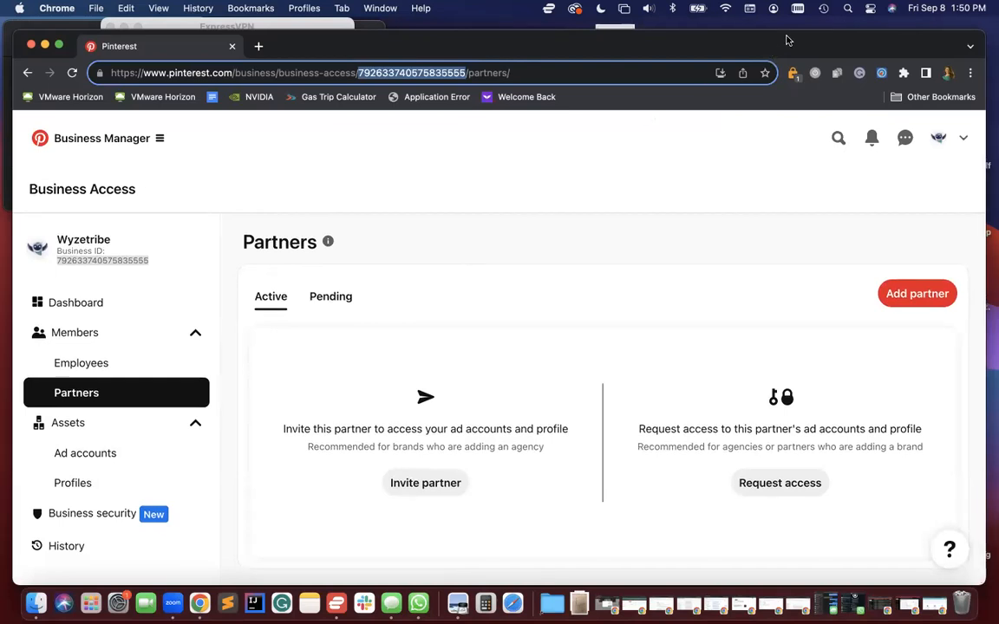
{"action": "mouse_move", "coordinate": [799, 47]}
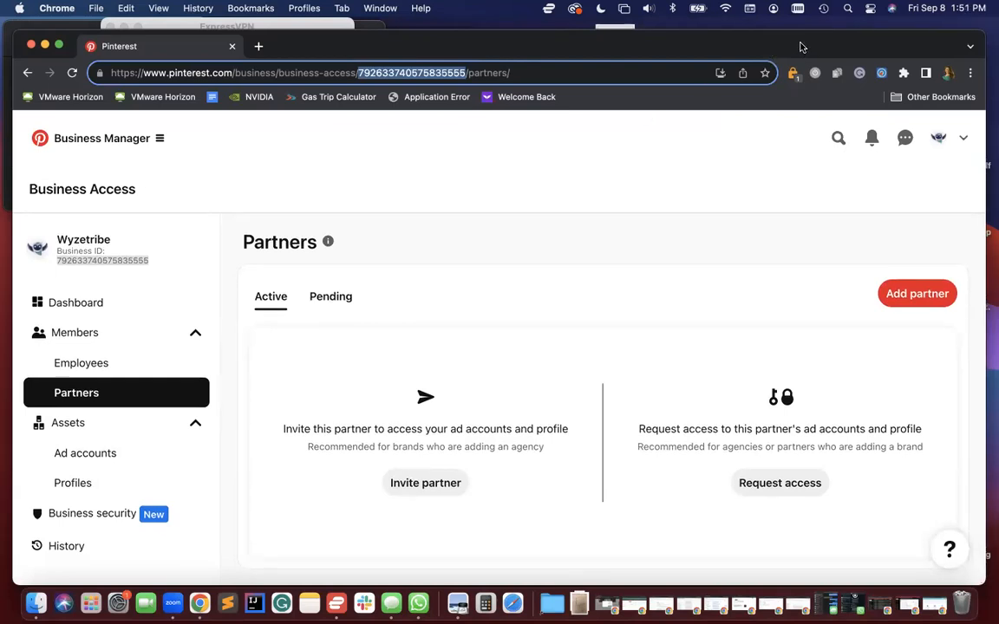